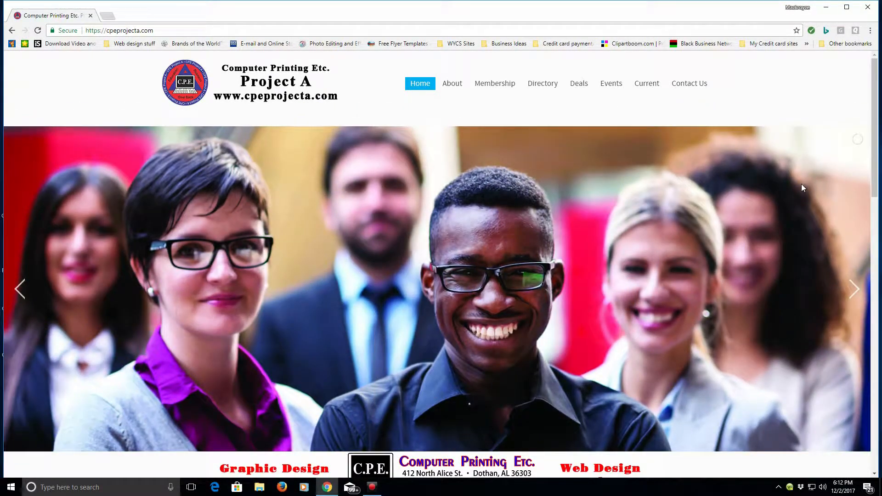
Browse the business Directory listings from Amazing Travel through Q's Touch.
left_click(542, 83)
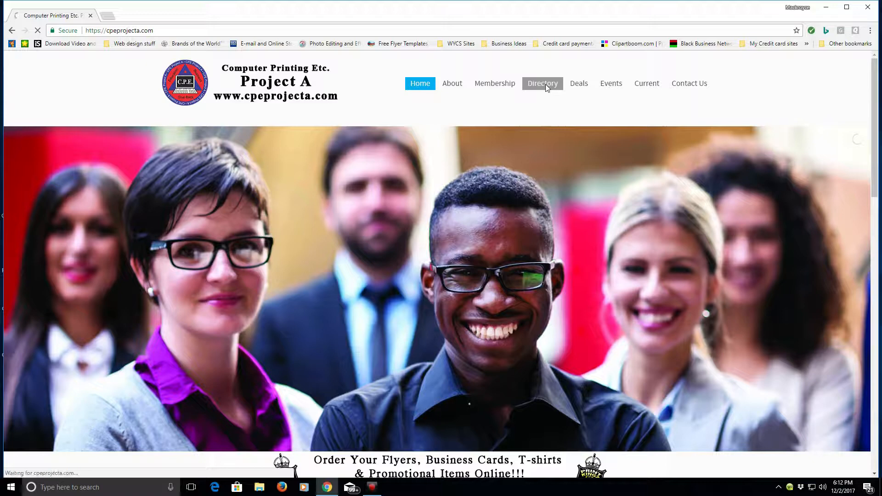
left_click(542, 83)
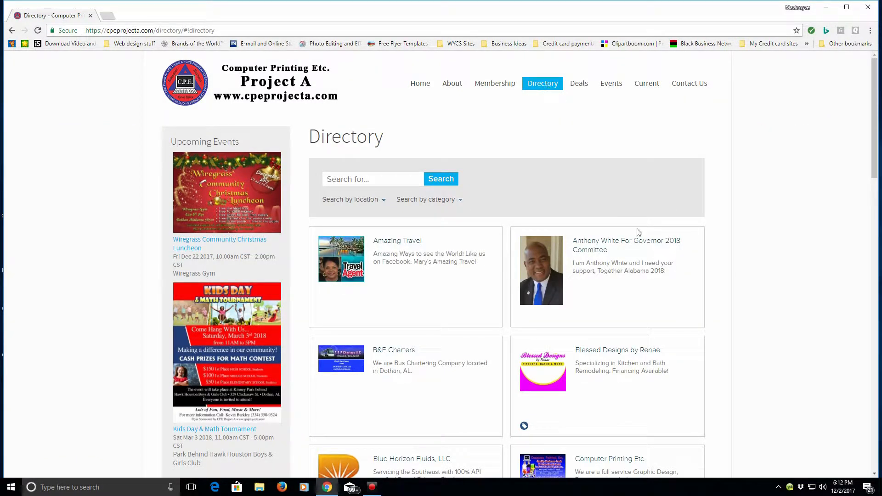
scroll("down", 3)
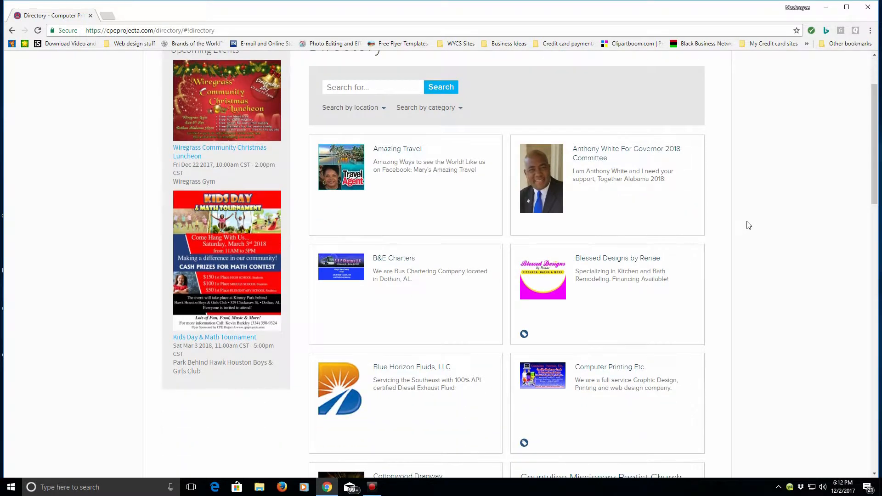
scroll("down", 3)
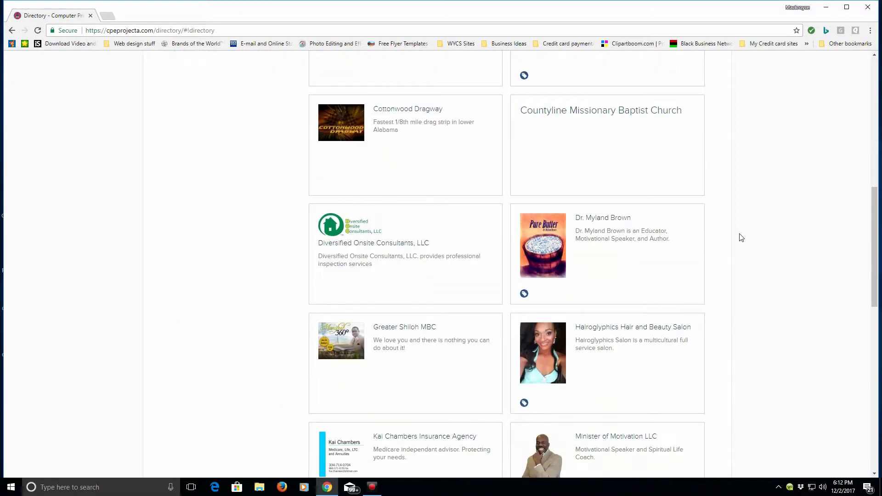
scroll("down", 3)
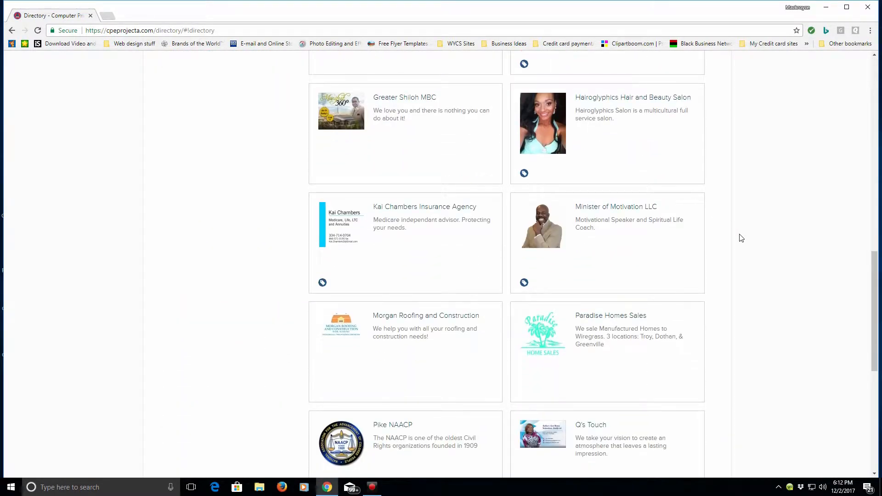
mouse_move(757, 314)
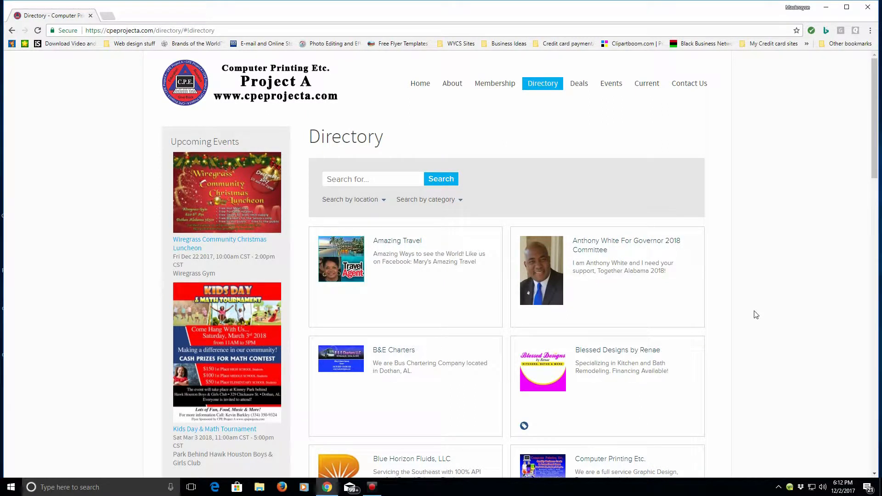
mouse_move(494, 84)
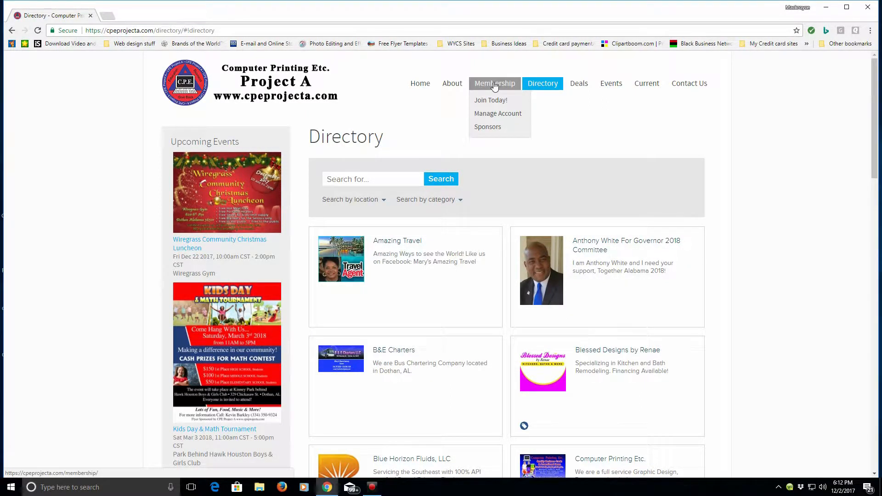
Reach the blank Membership join form via Membership > Join Today! and focus its Name field.
left_click(490, 100)
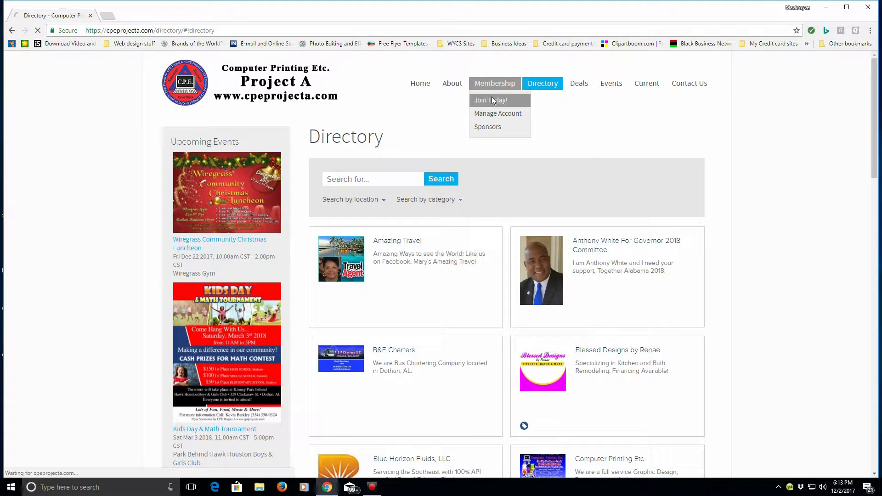
left_click(491, 101)
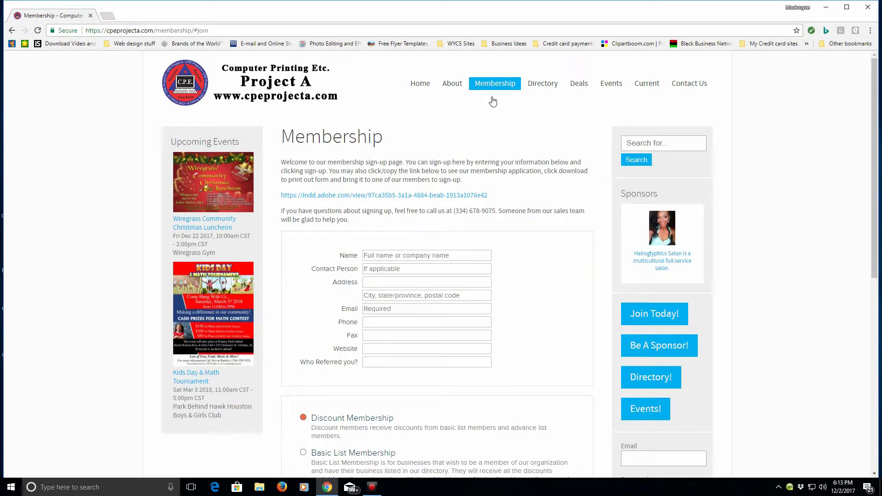
mouse_move(547, 160)
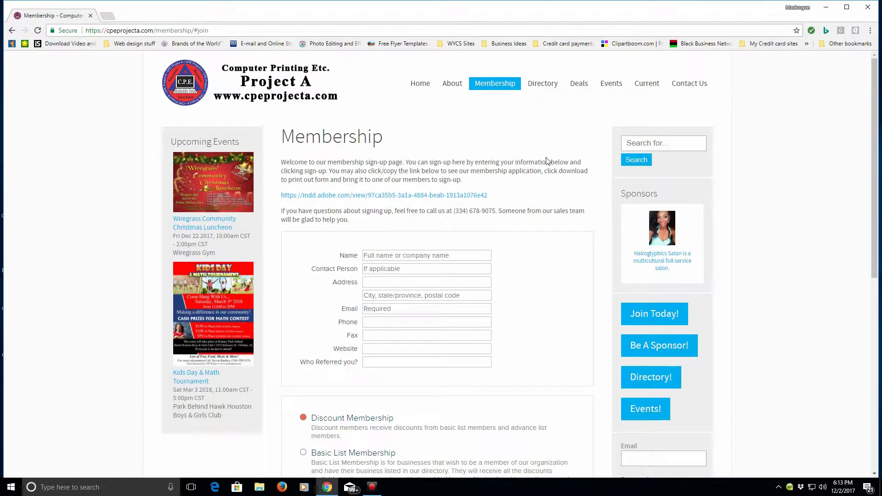
mouse_move(518, 204)
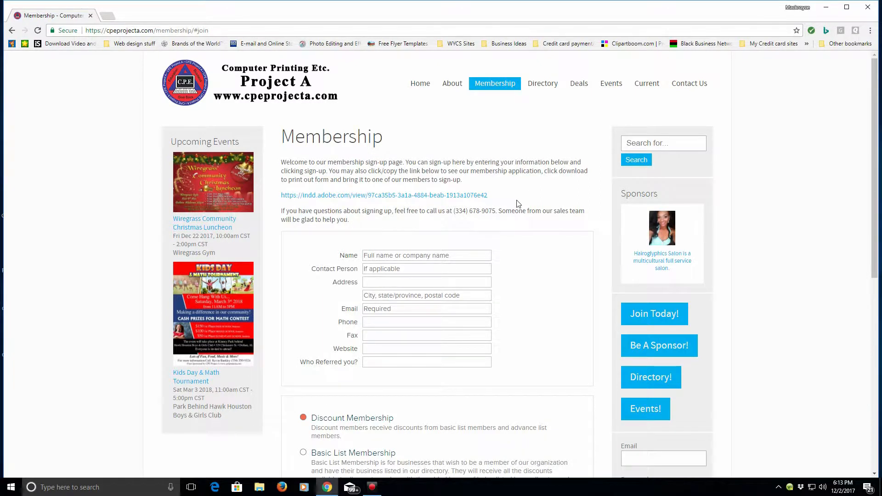
mouse_move(515, 206)
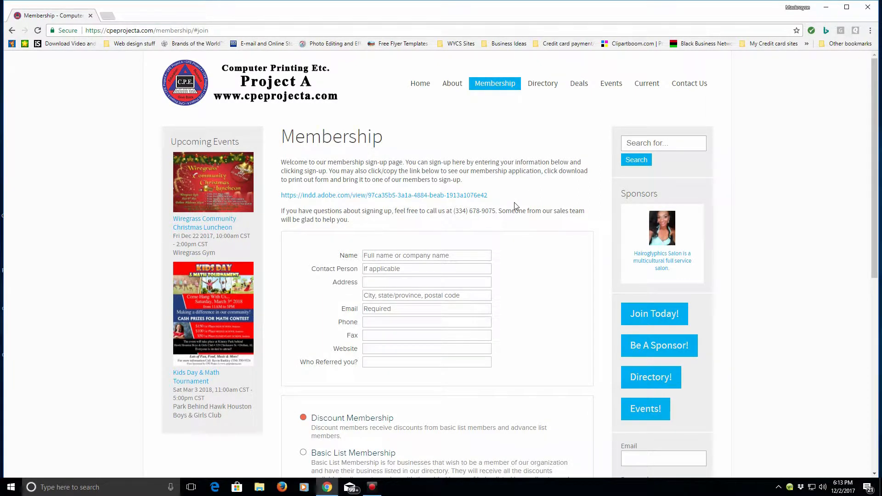
left_click(431, 255)
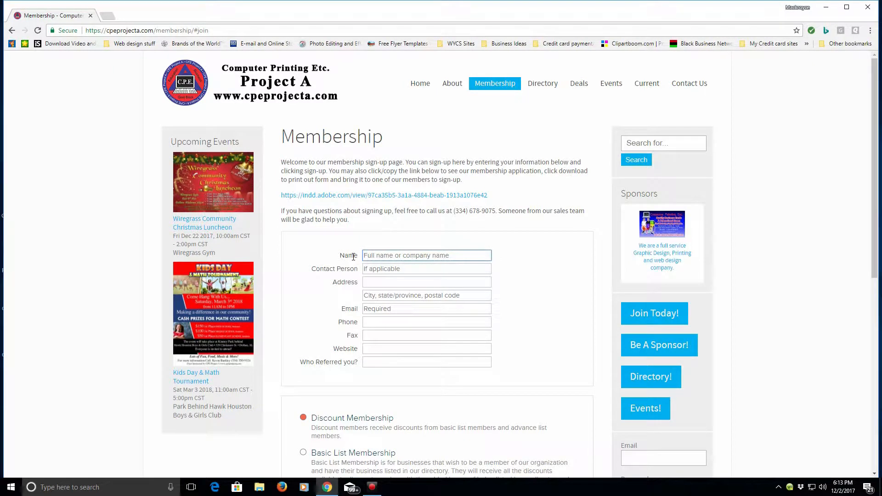
mouse_move(355, 272)
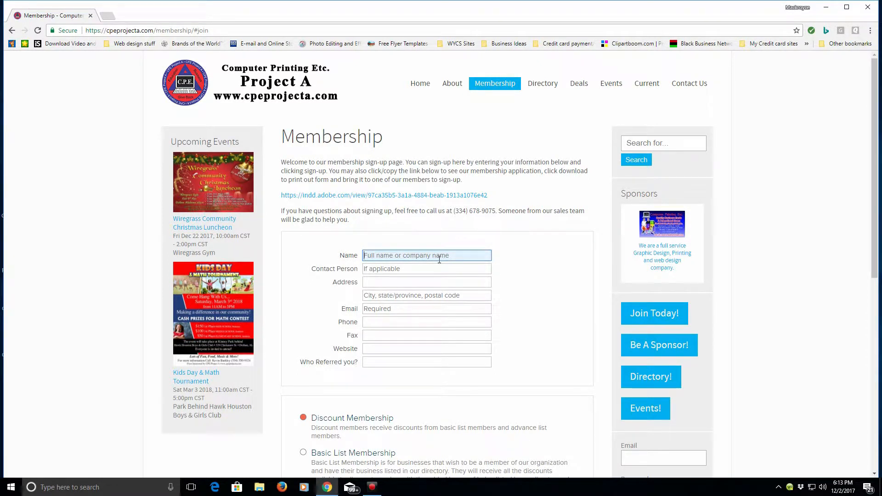
left_click(426, 268)
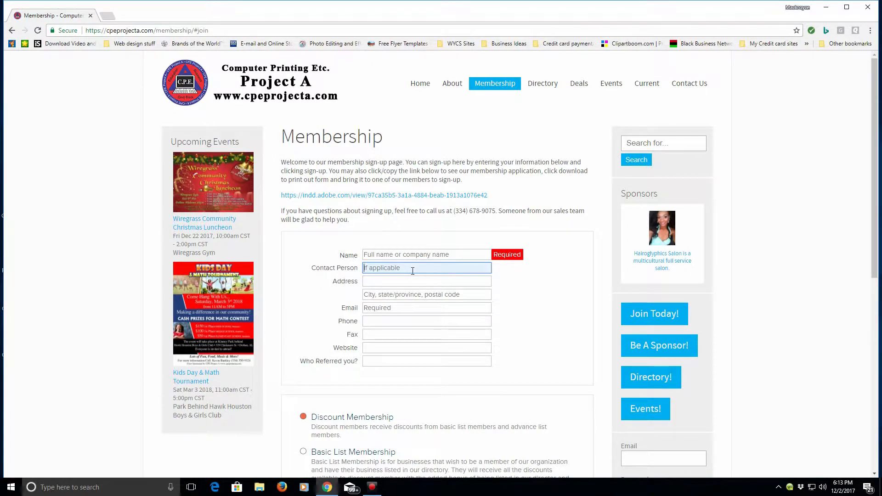
left_click(427, 254)
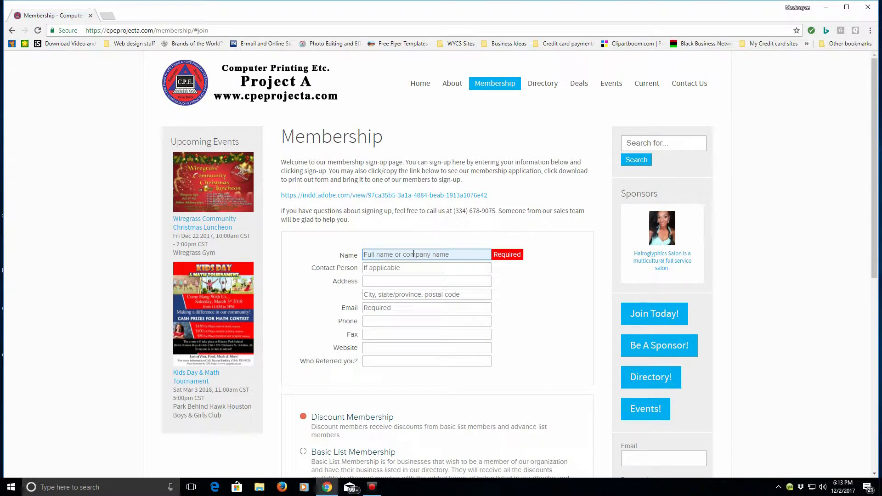
type("Computer Printing Etc.")
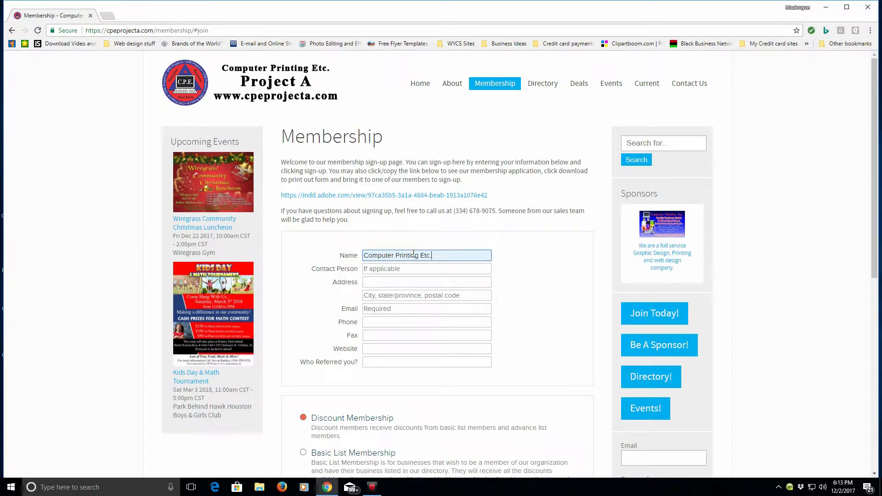
left_click(426, 268)
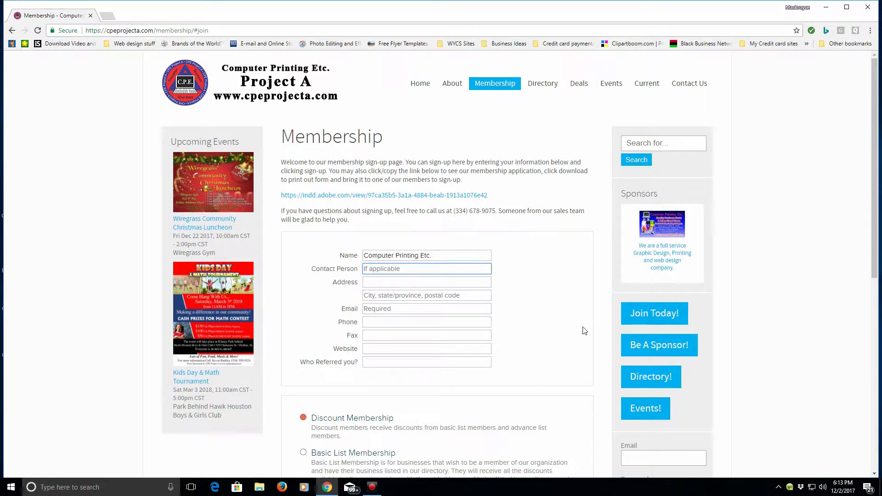
type("Mackroyce")
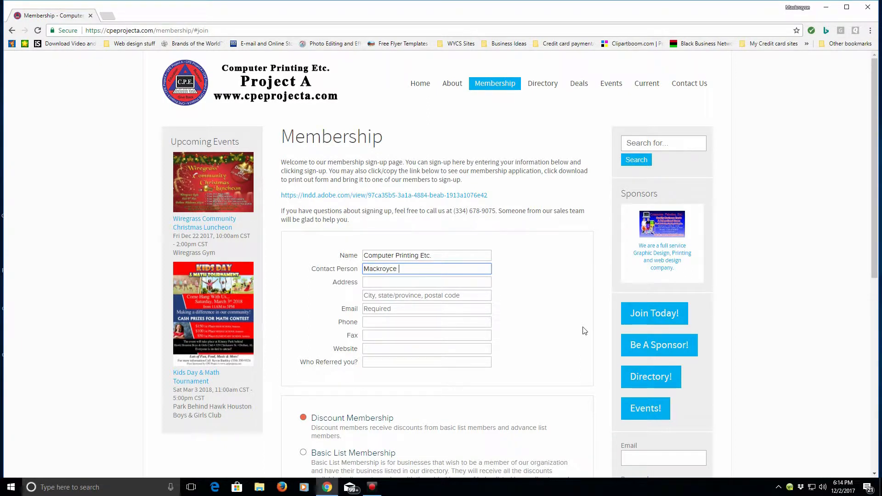
type("Corbitt")
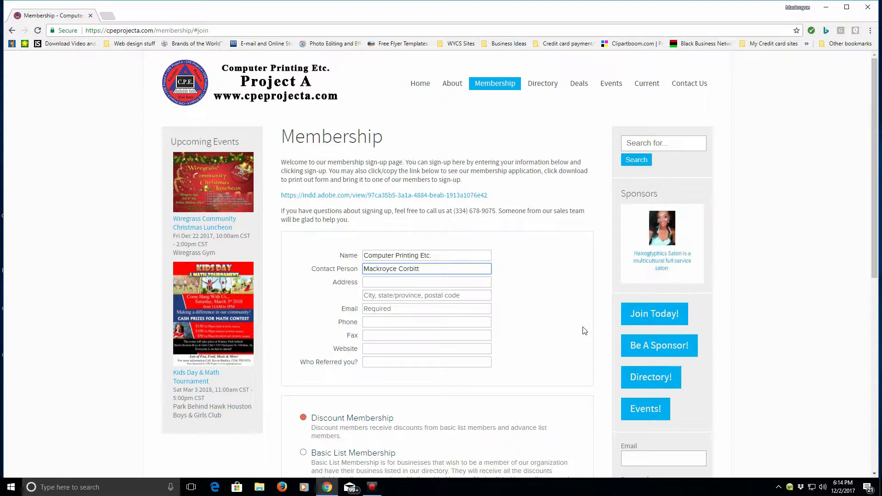
left_click(427, 282)
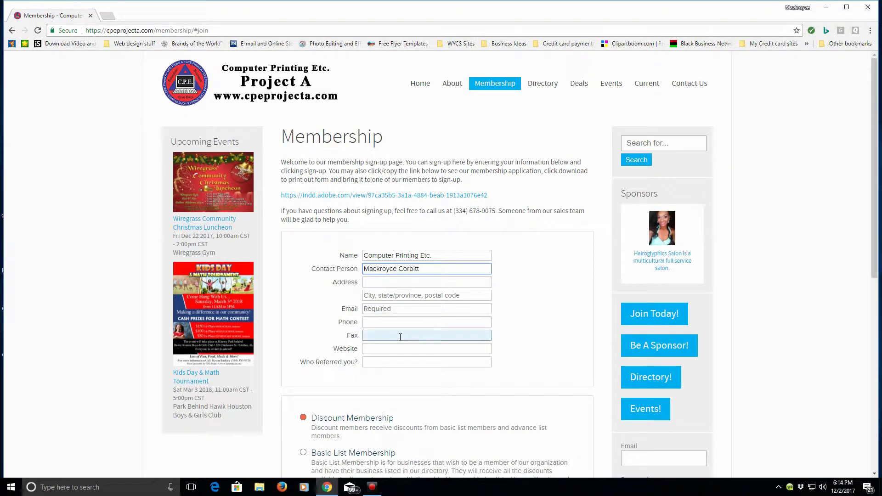
Scroll down to the Discount, Basic List and Advance List membership options.
scroll("down", 3)
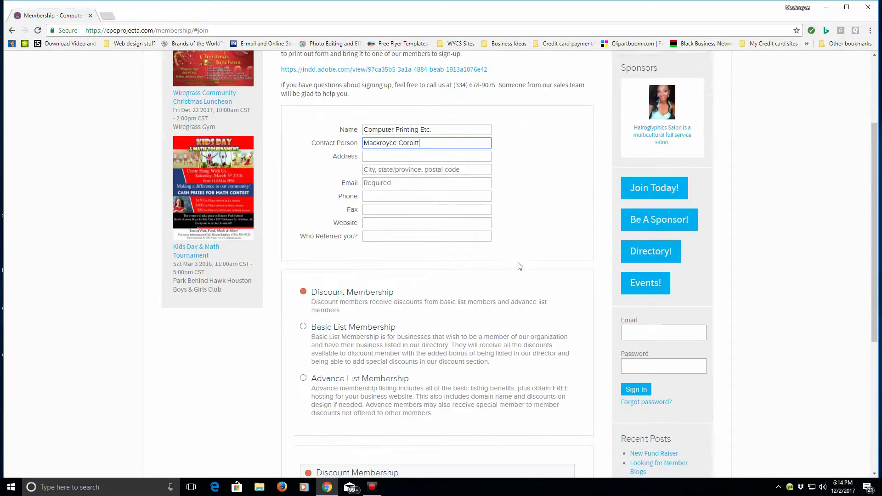
scroll("down", 3)
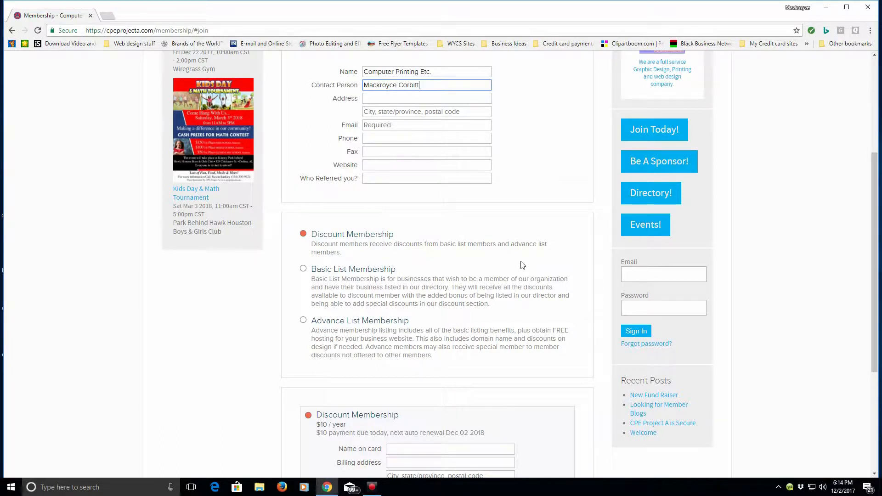
mouse_move(470, 224)
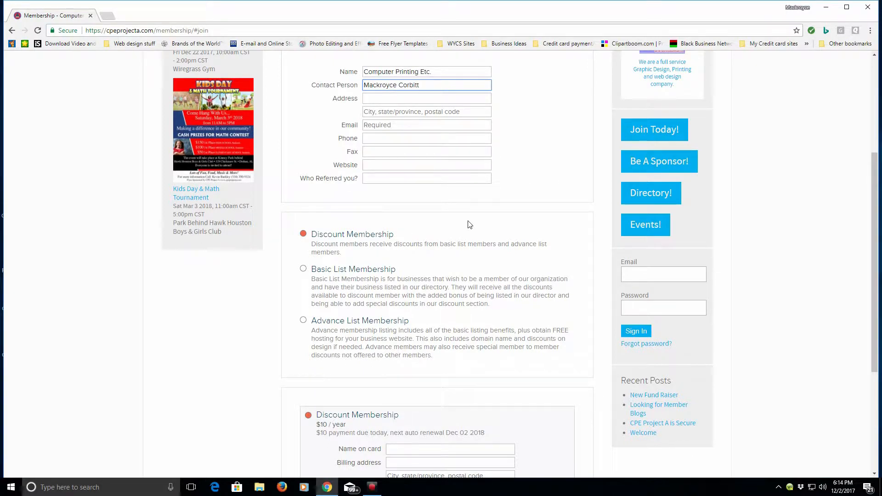
mouse_move(493, 227)
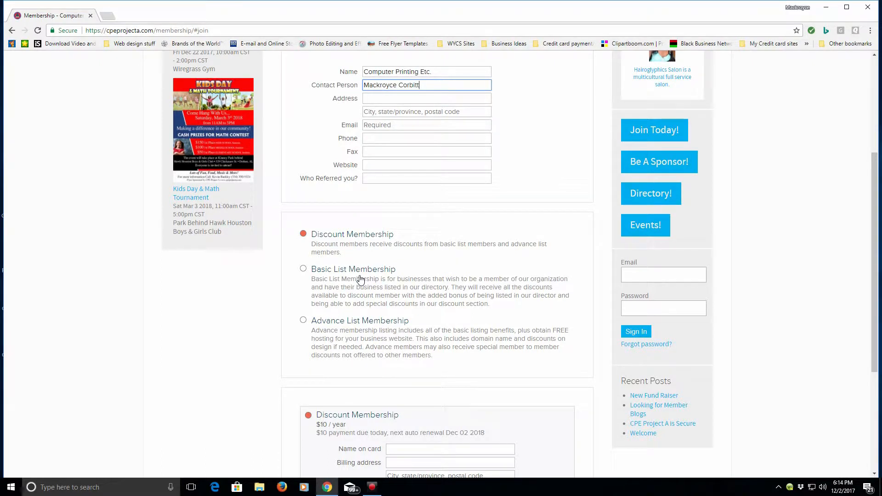
mouse_move(351, 244)
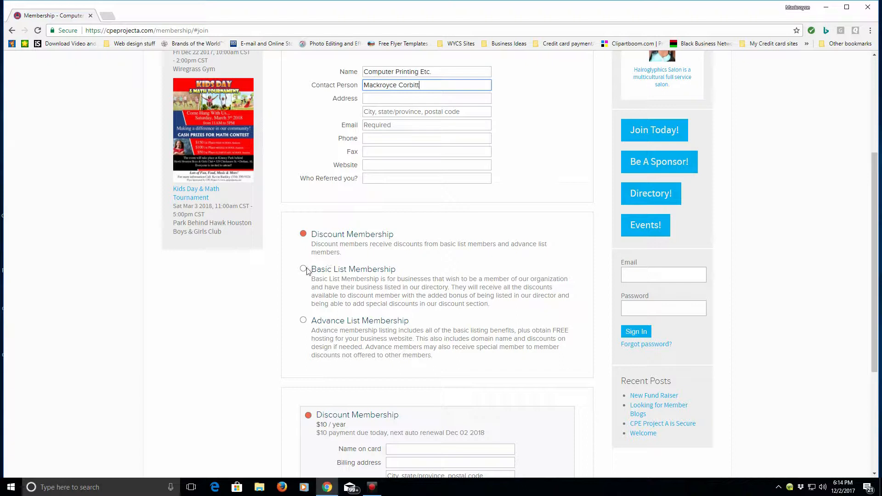
Choose Basic List Membership, showing the $120-per-year payment section.
left_click(304, 269)
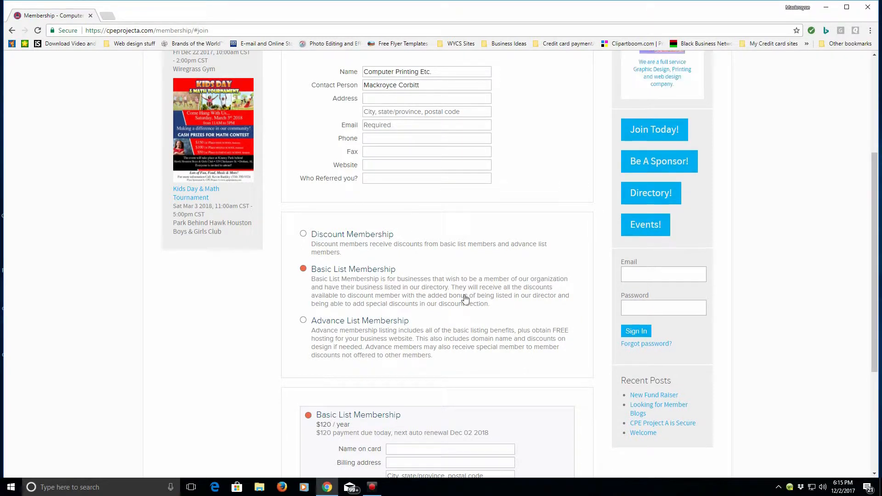
mouse_move(399, 347)
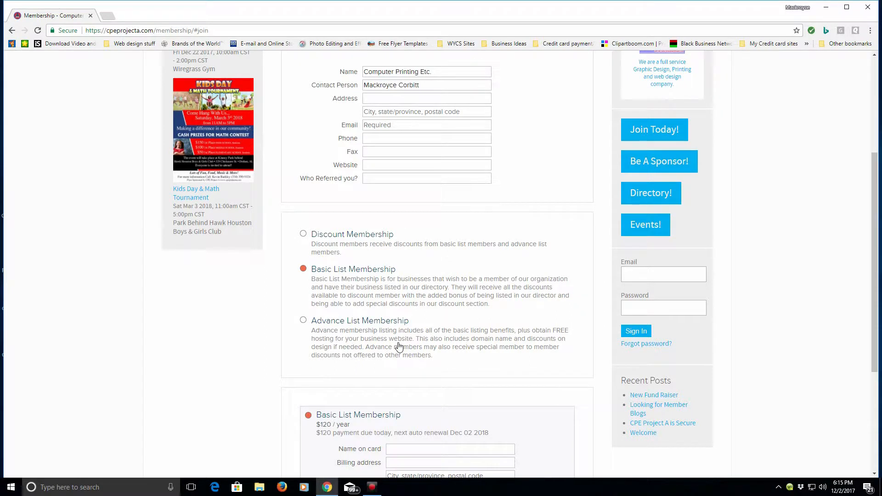
mouse_move(315, 332)
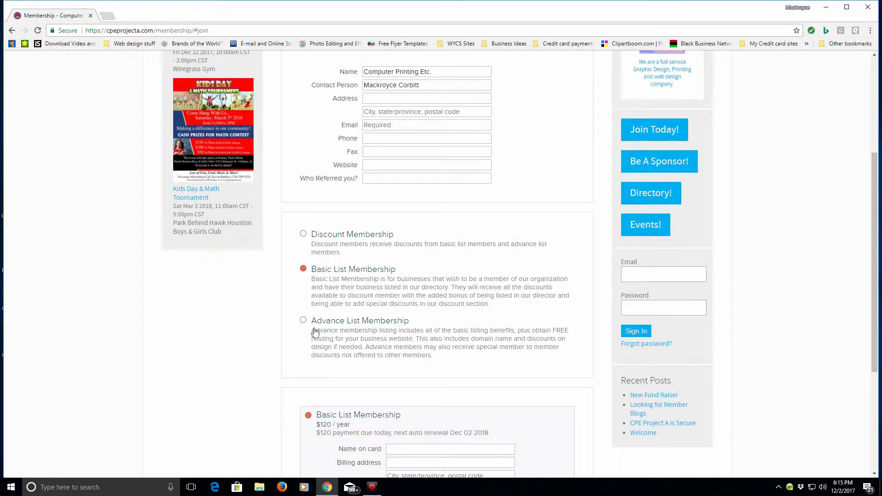
Choose Advance List Membership, showing Advanced Membership Yearly at $300.
left_click(303, 320)
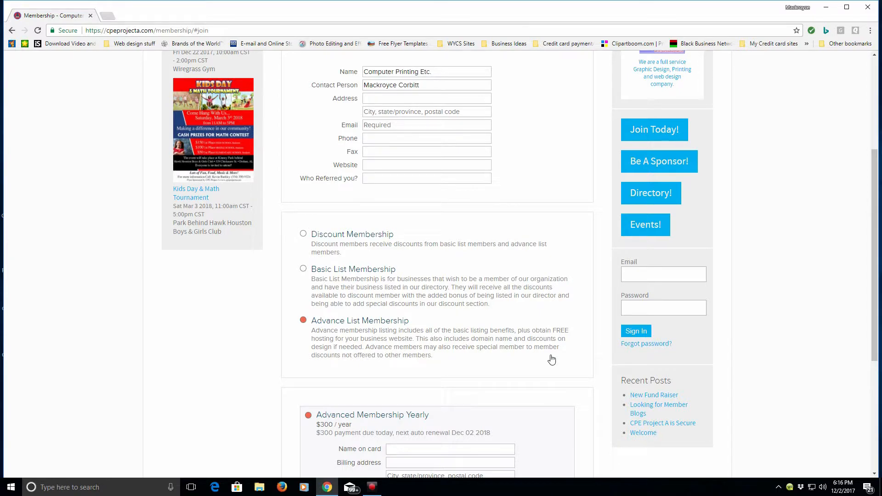
mouse_move(536, 350)
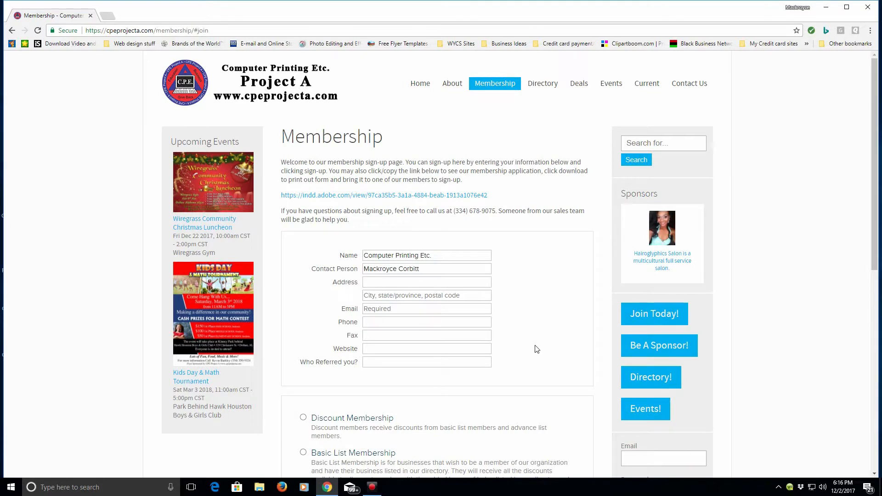
mouse_move(542, 352)
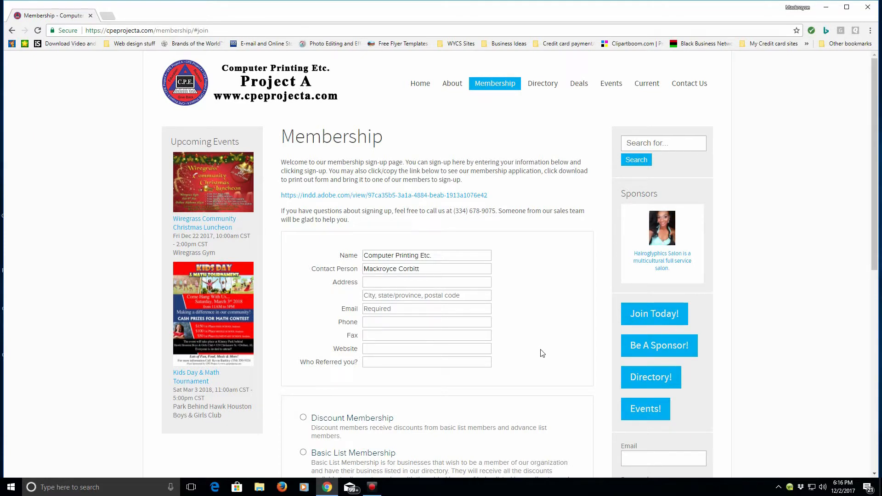